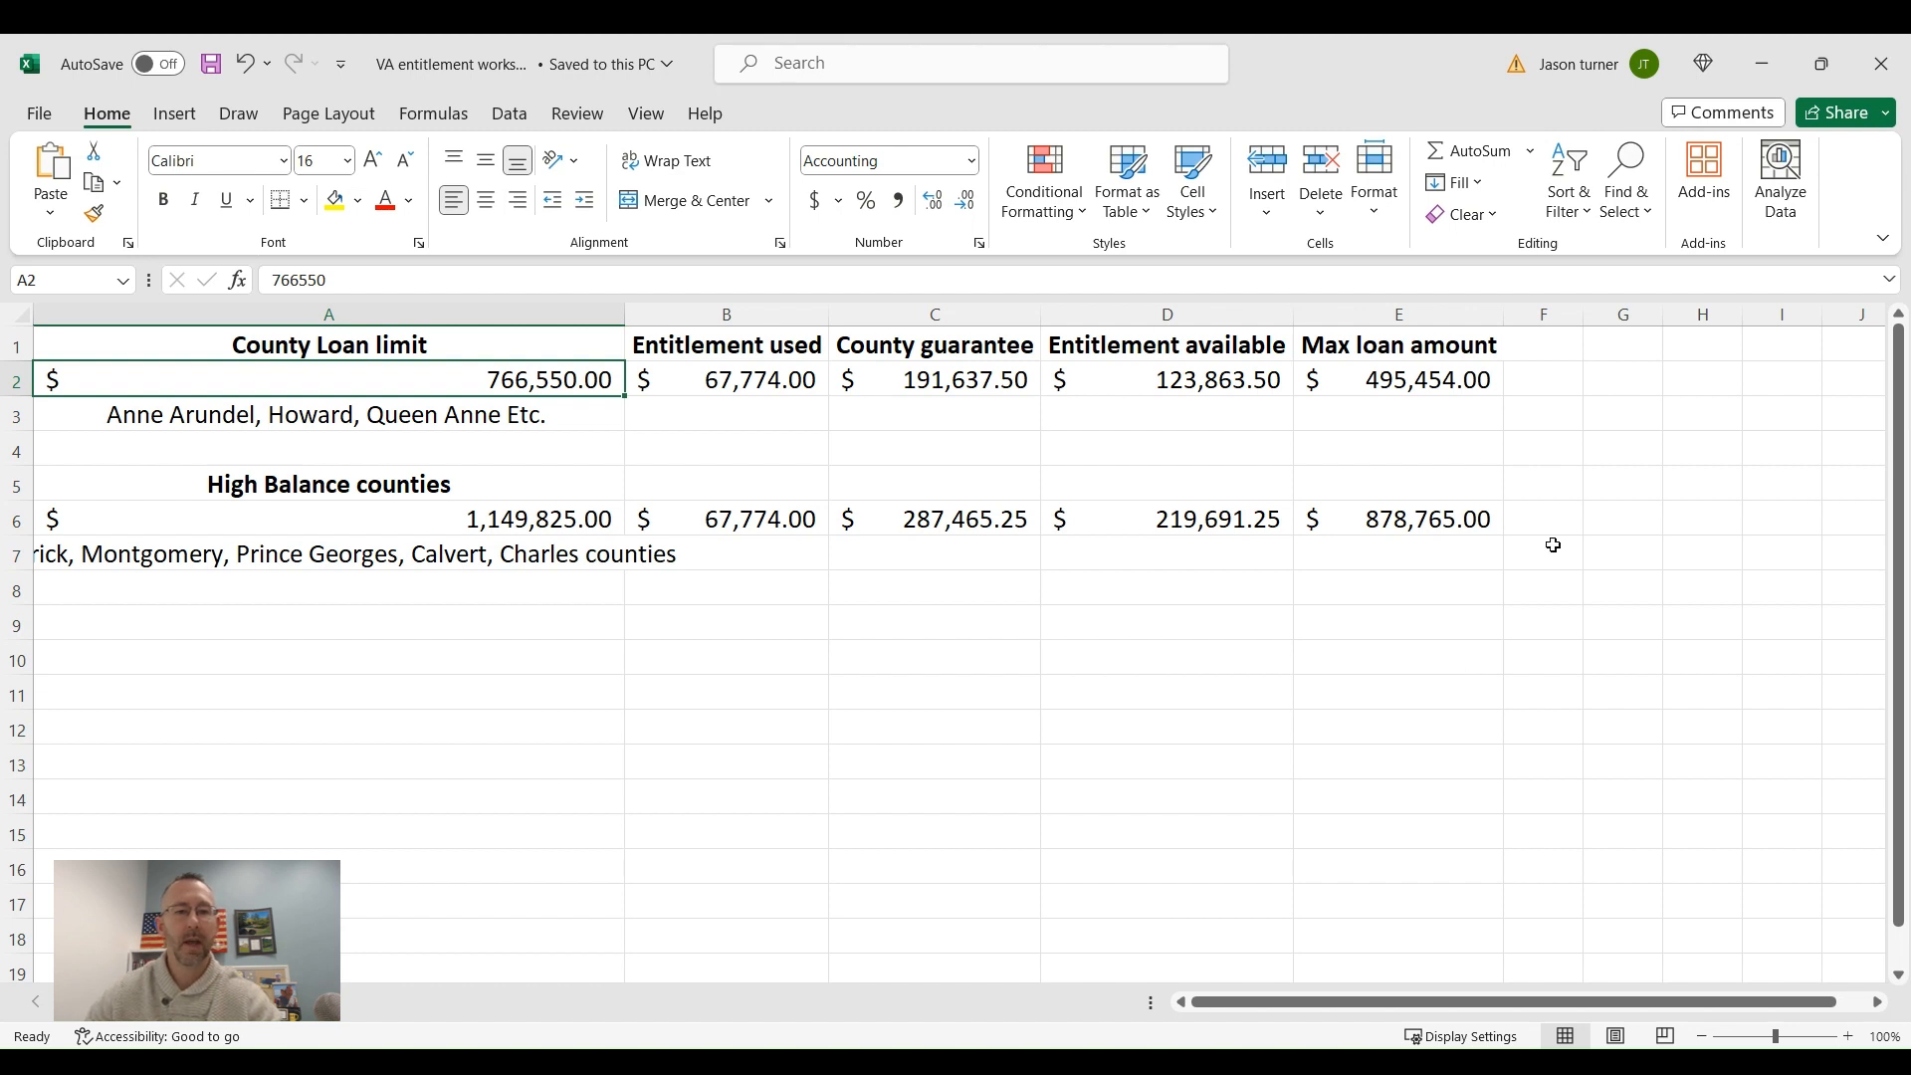
mouse_move(515, 348)
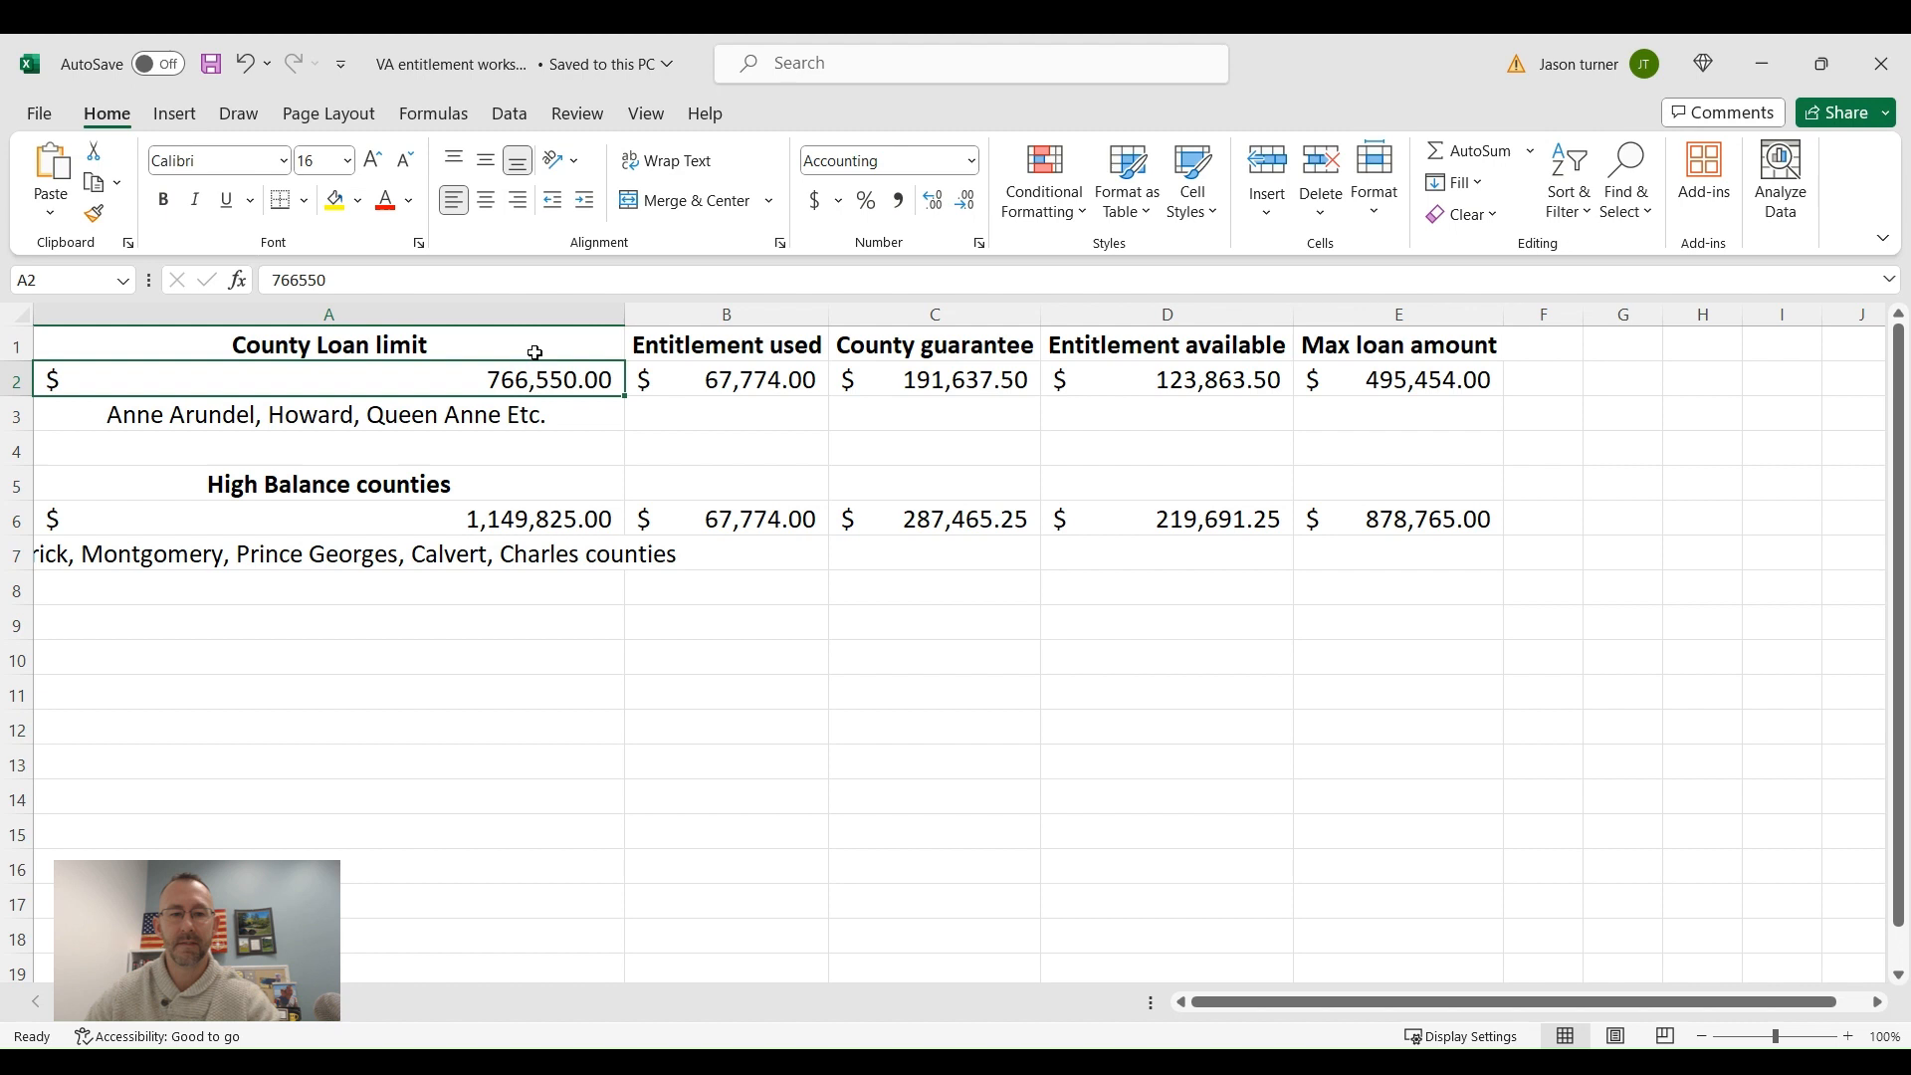
mouse_move(392, 402)
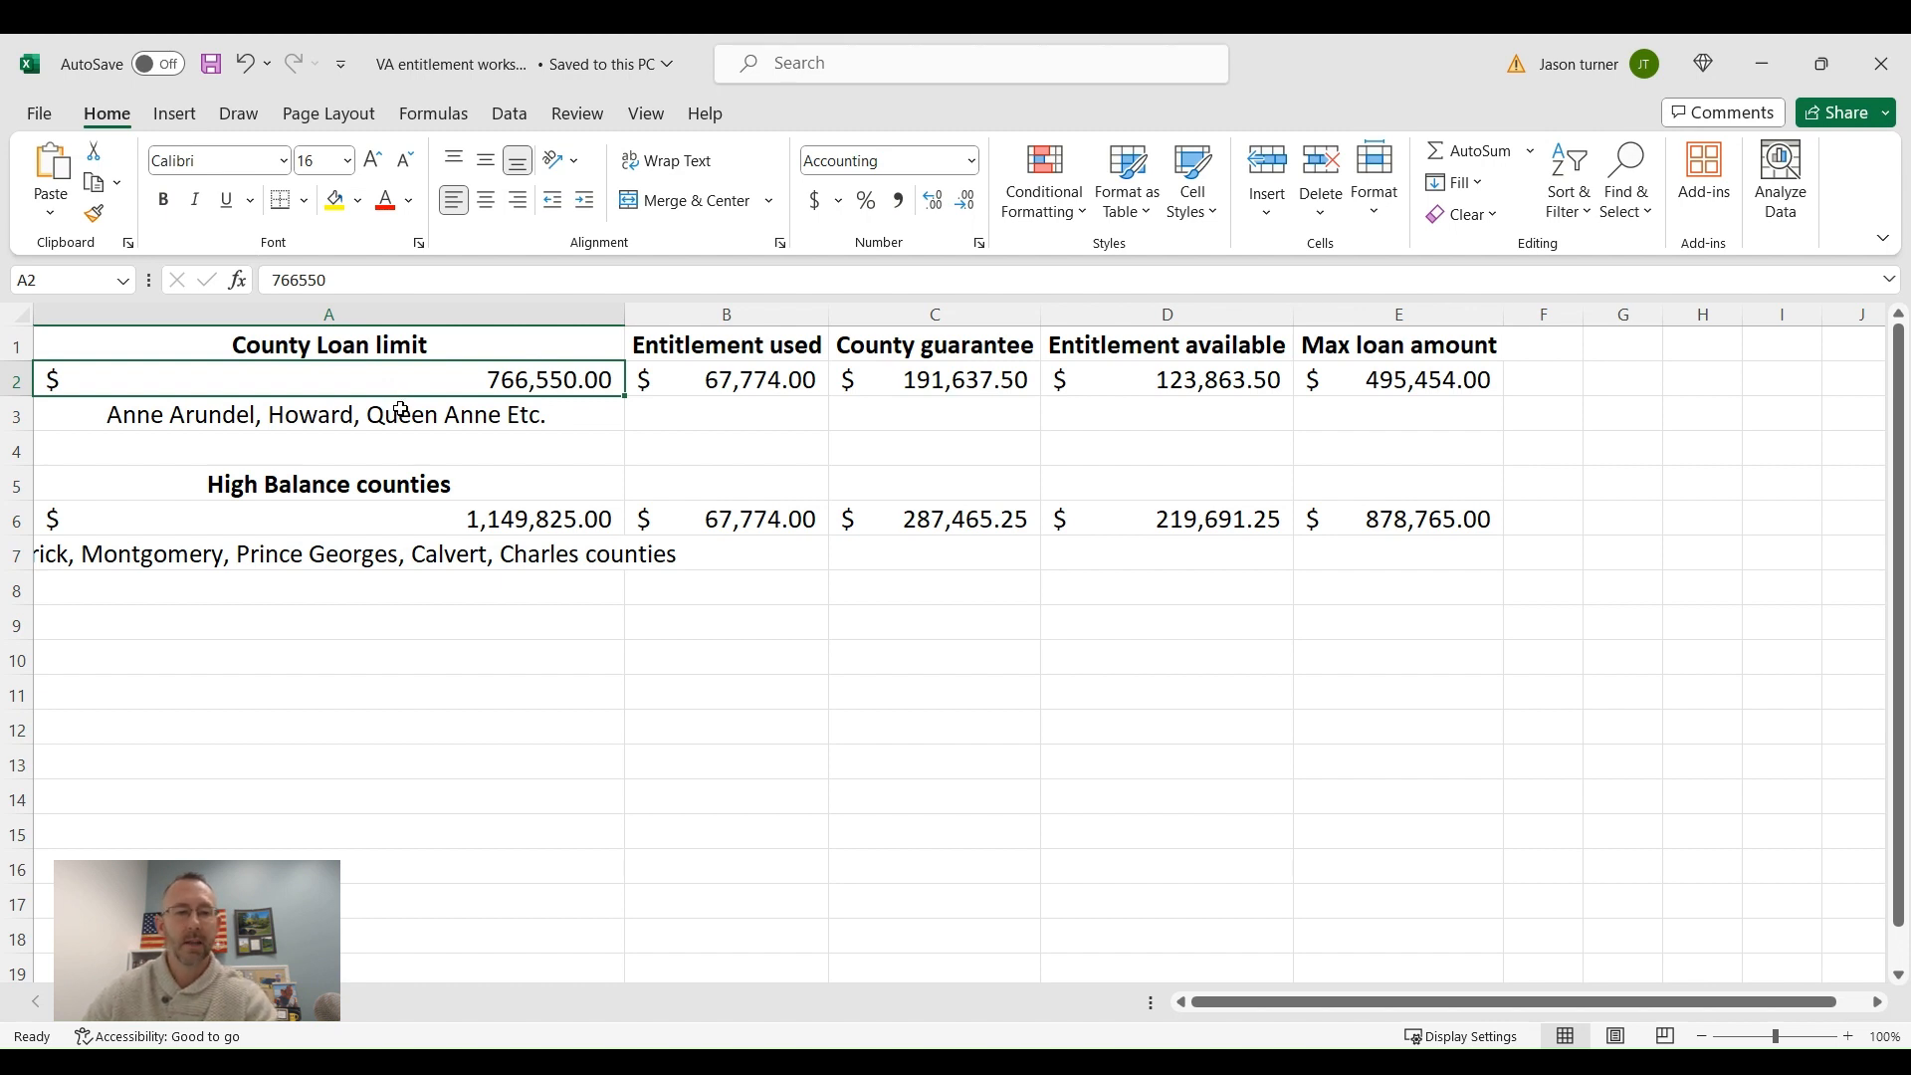
mouse_move(266, 416)
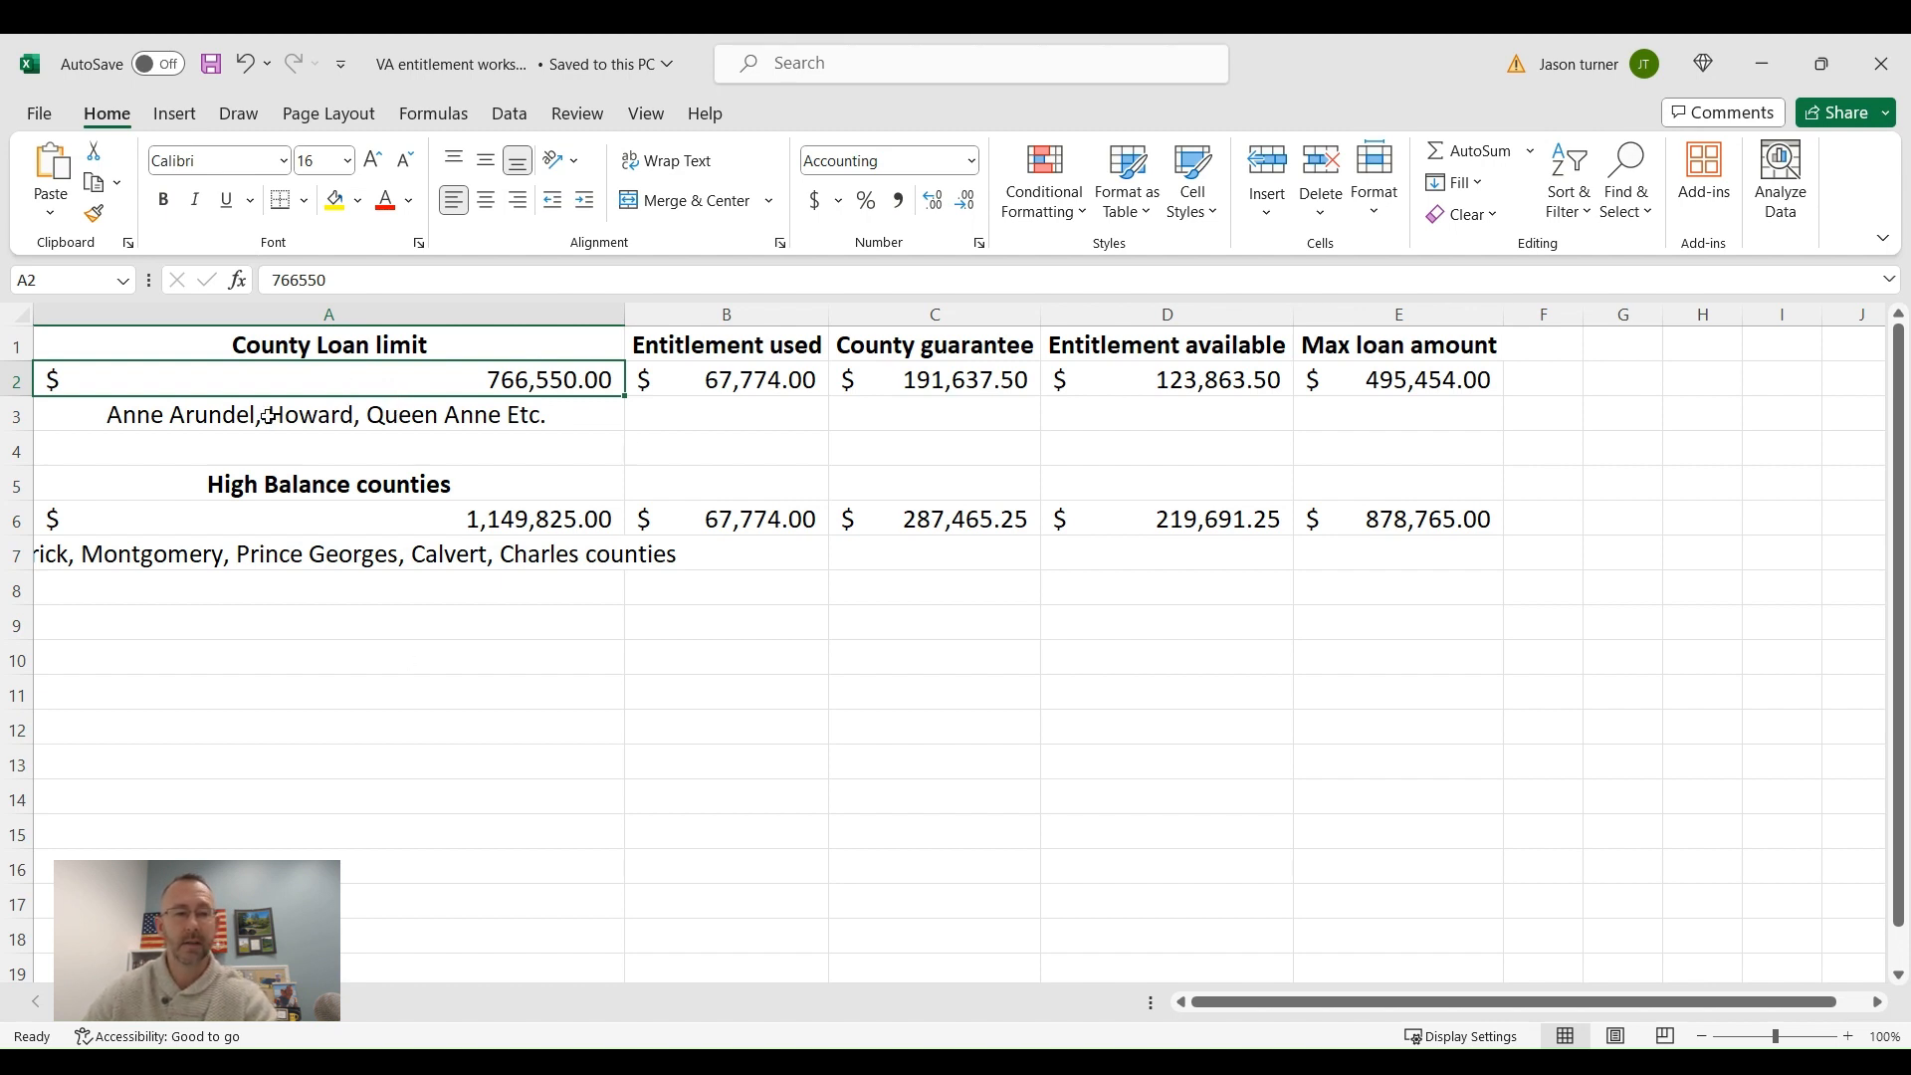
mouse_move(657, 552)
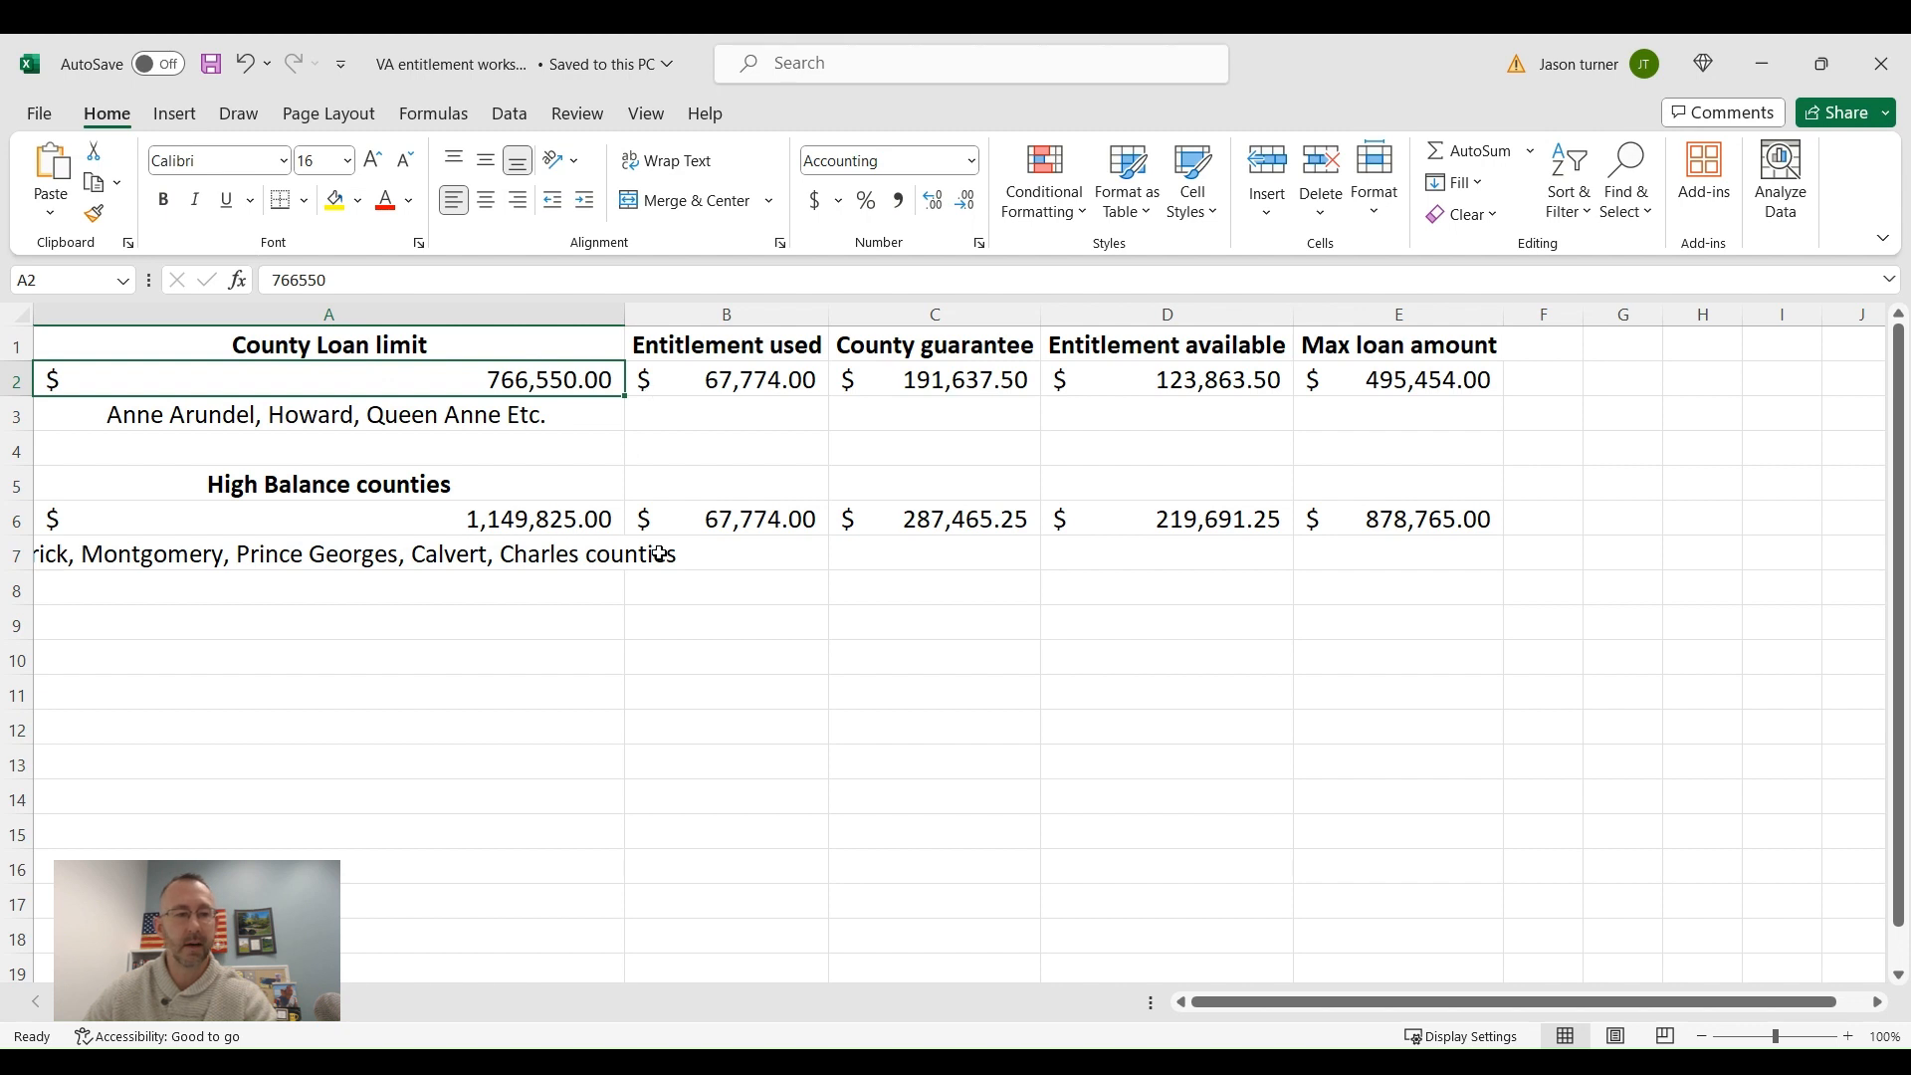
mouse_move(314, 548)
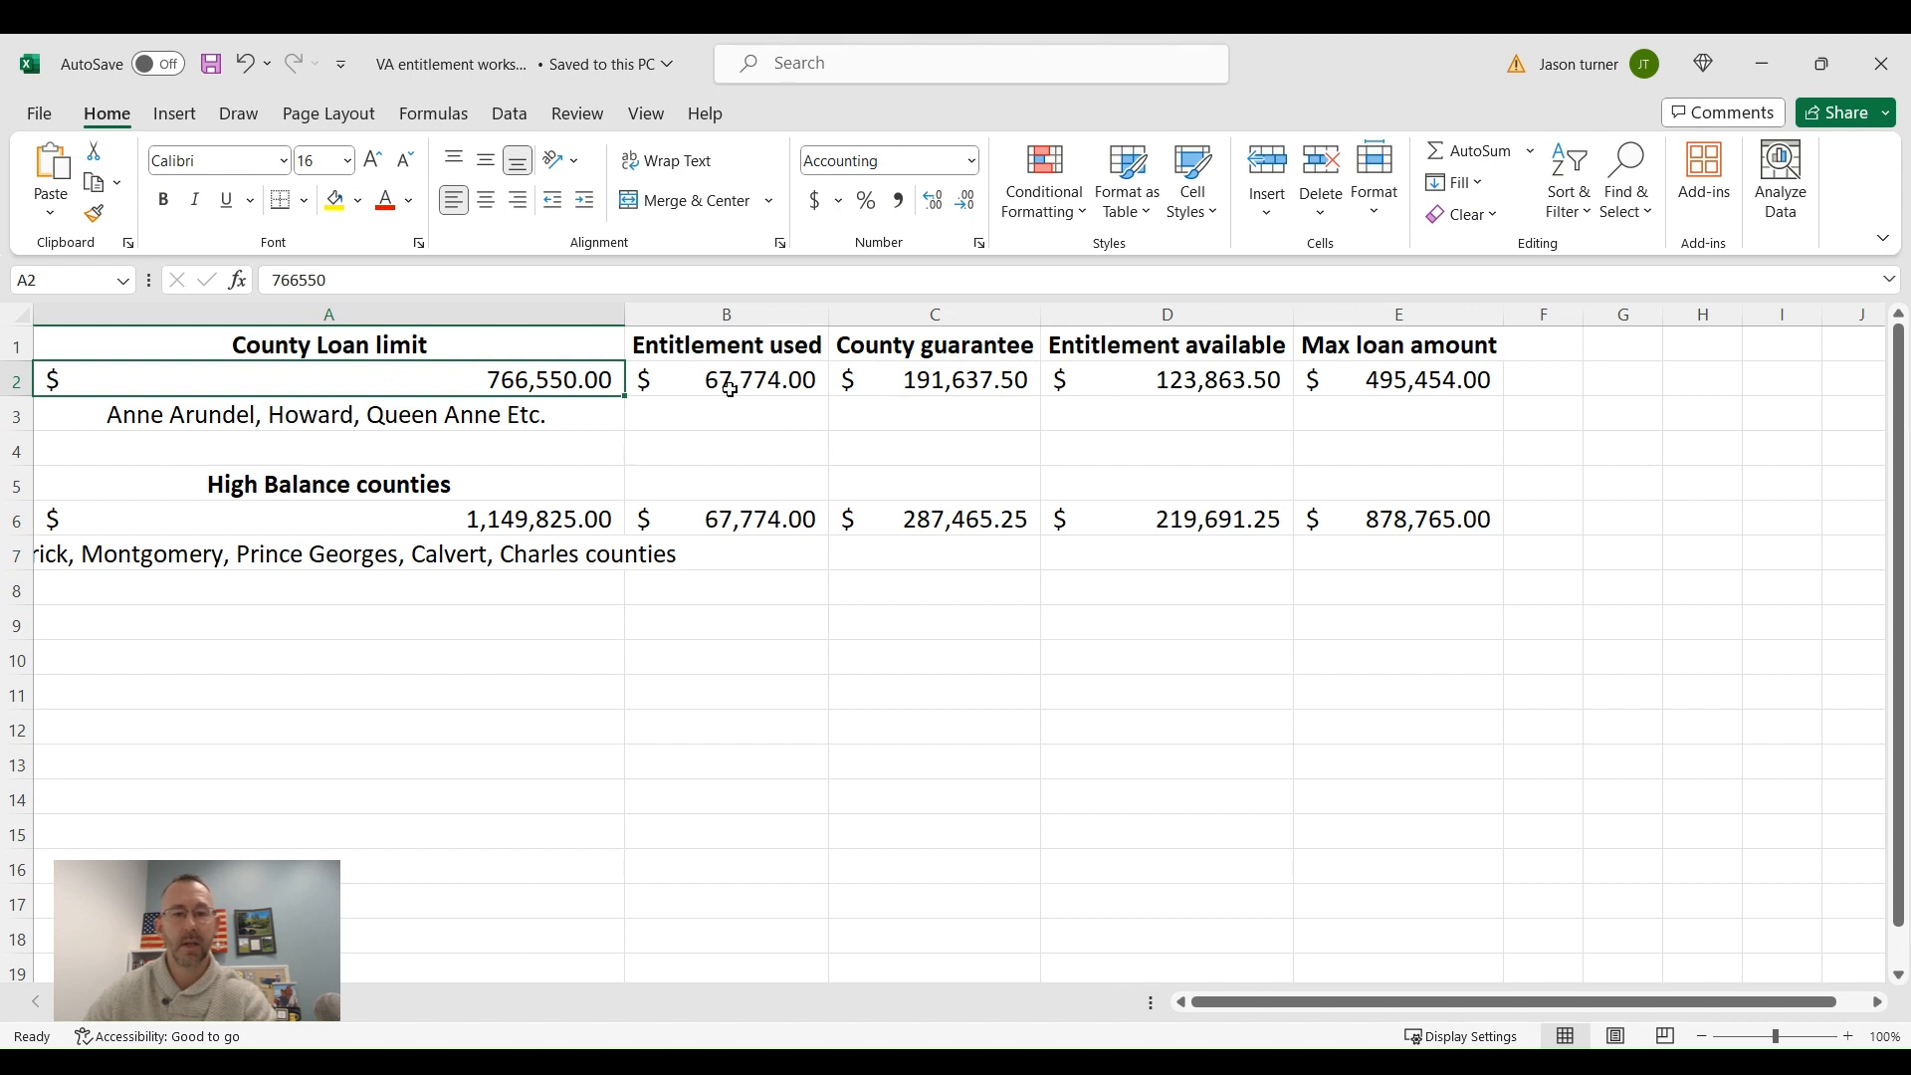
mouse_move(743, 378)
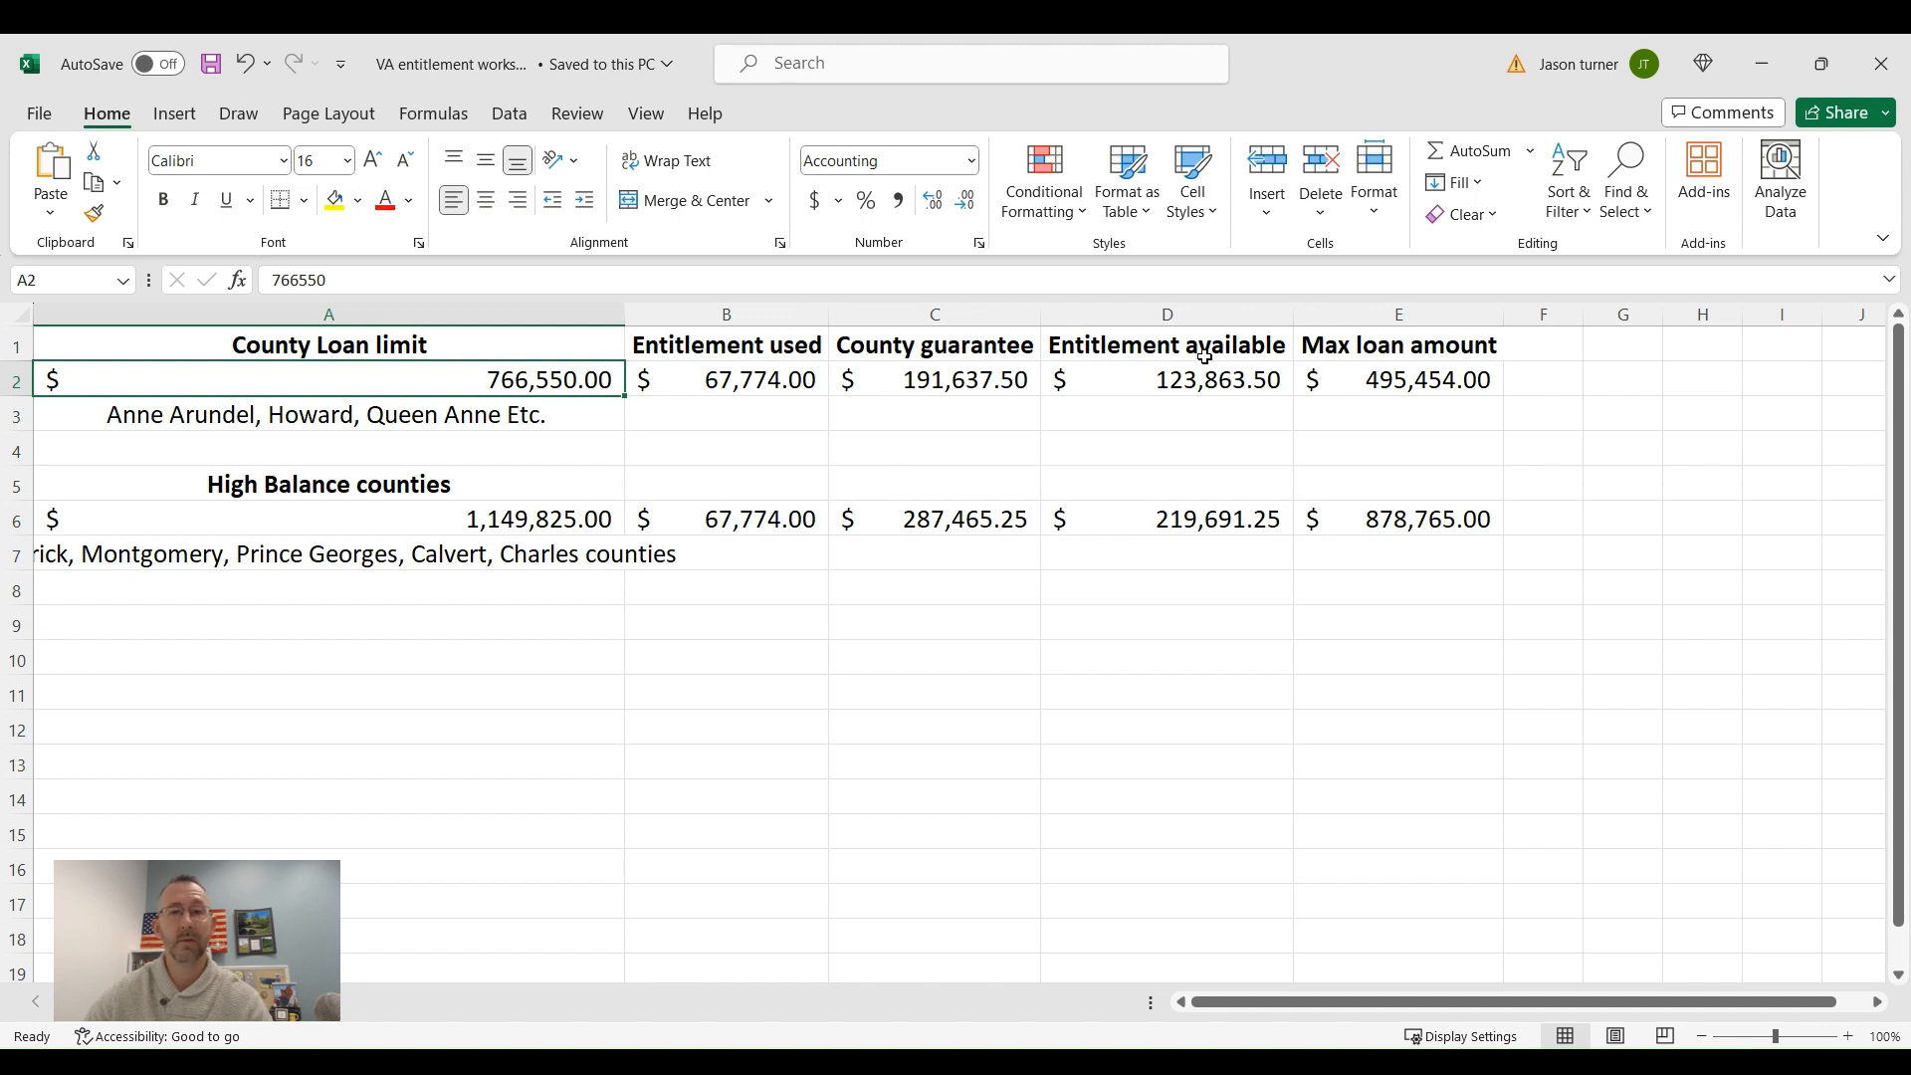
mouse_move(1357, 406)
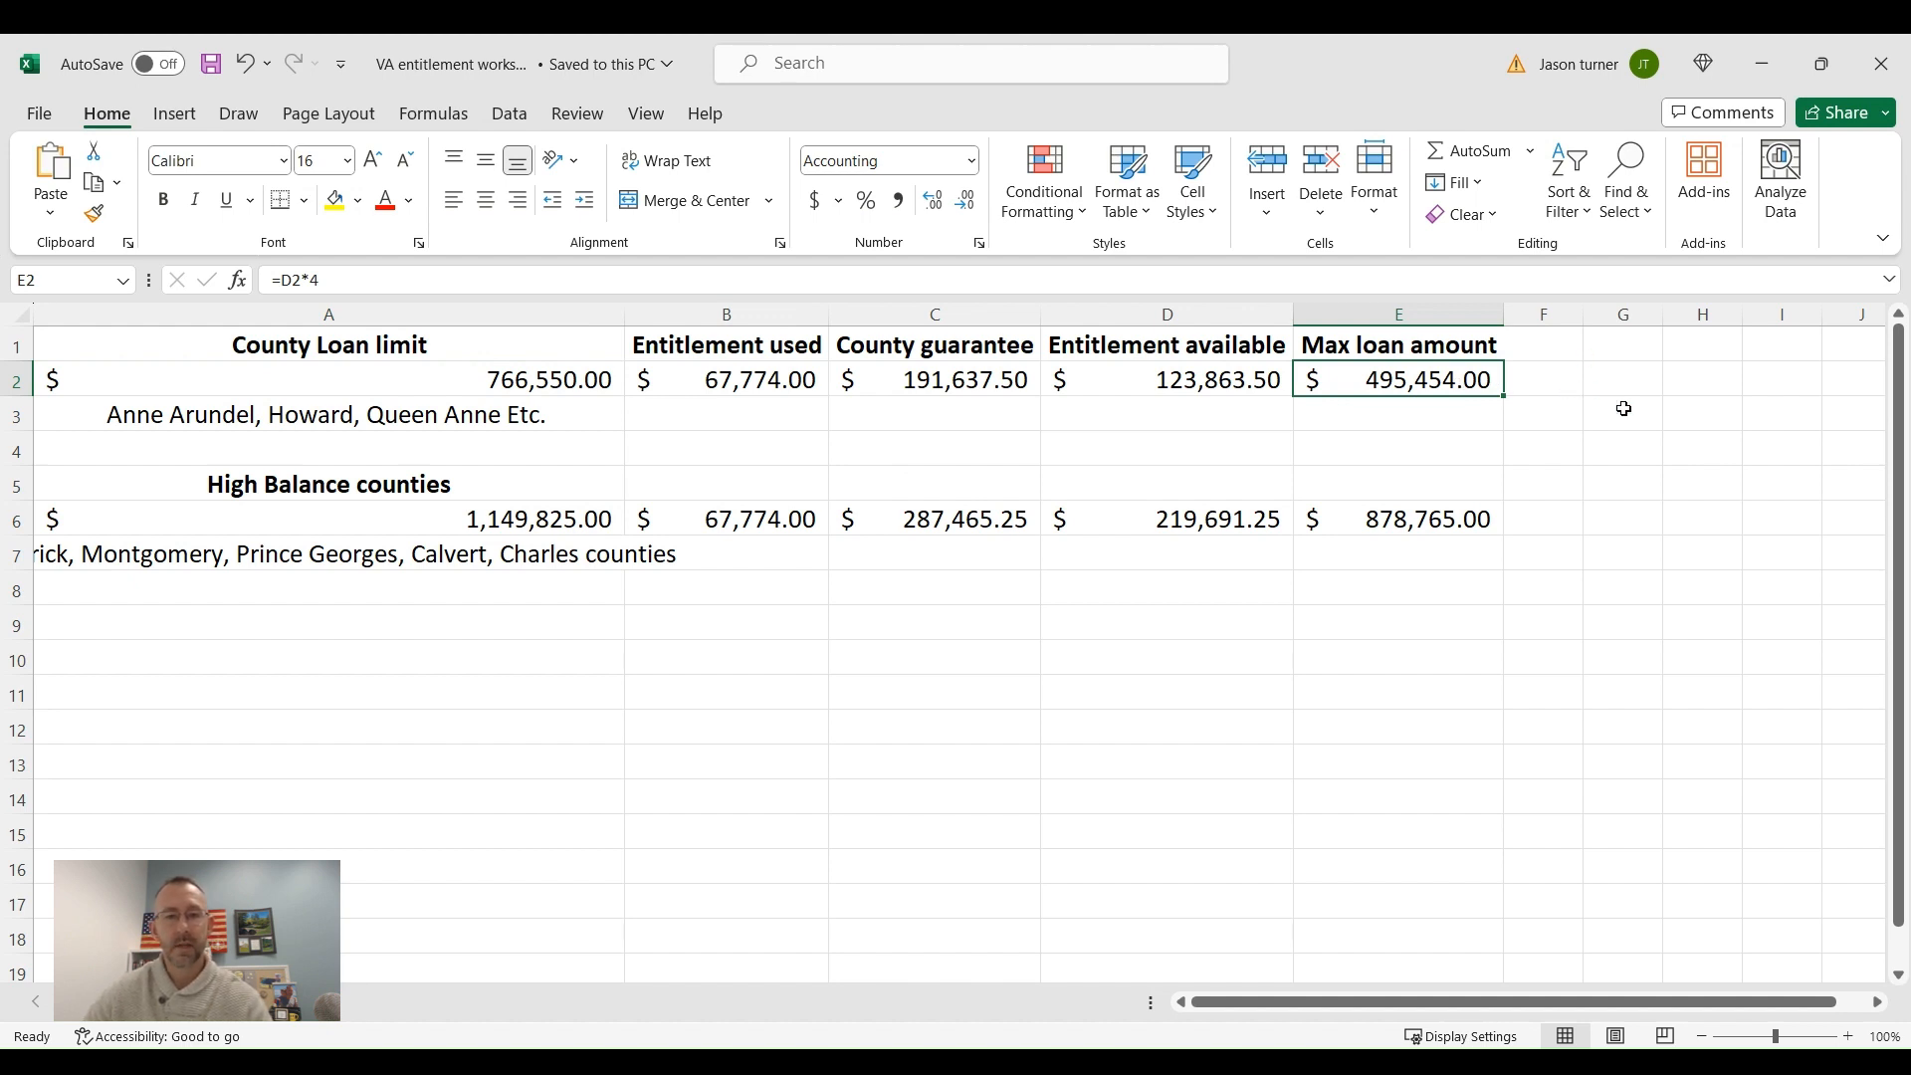
mouse_move(1603, 418)
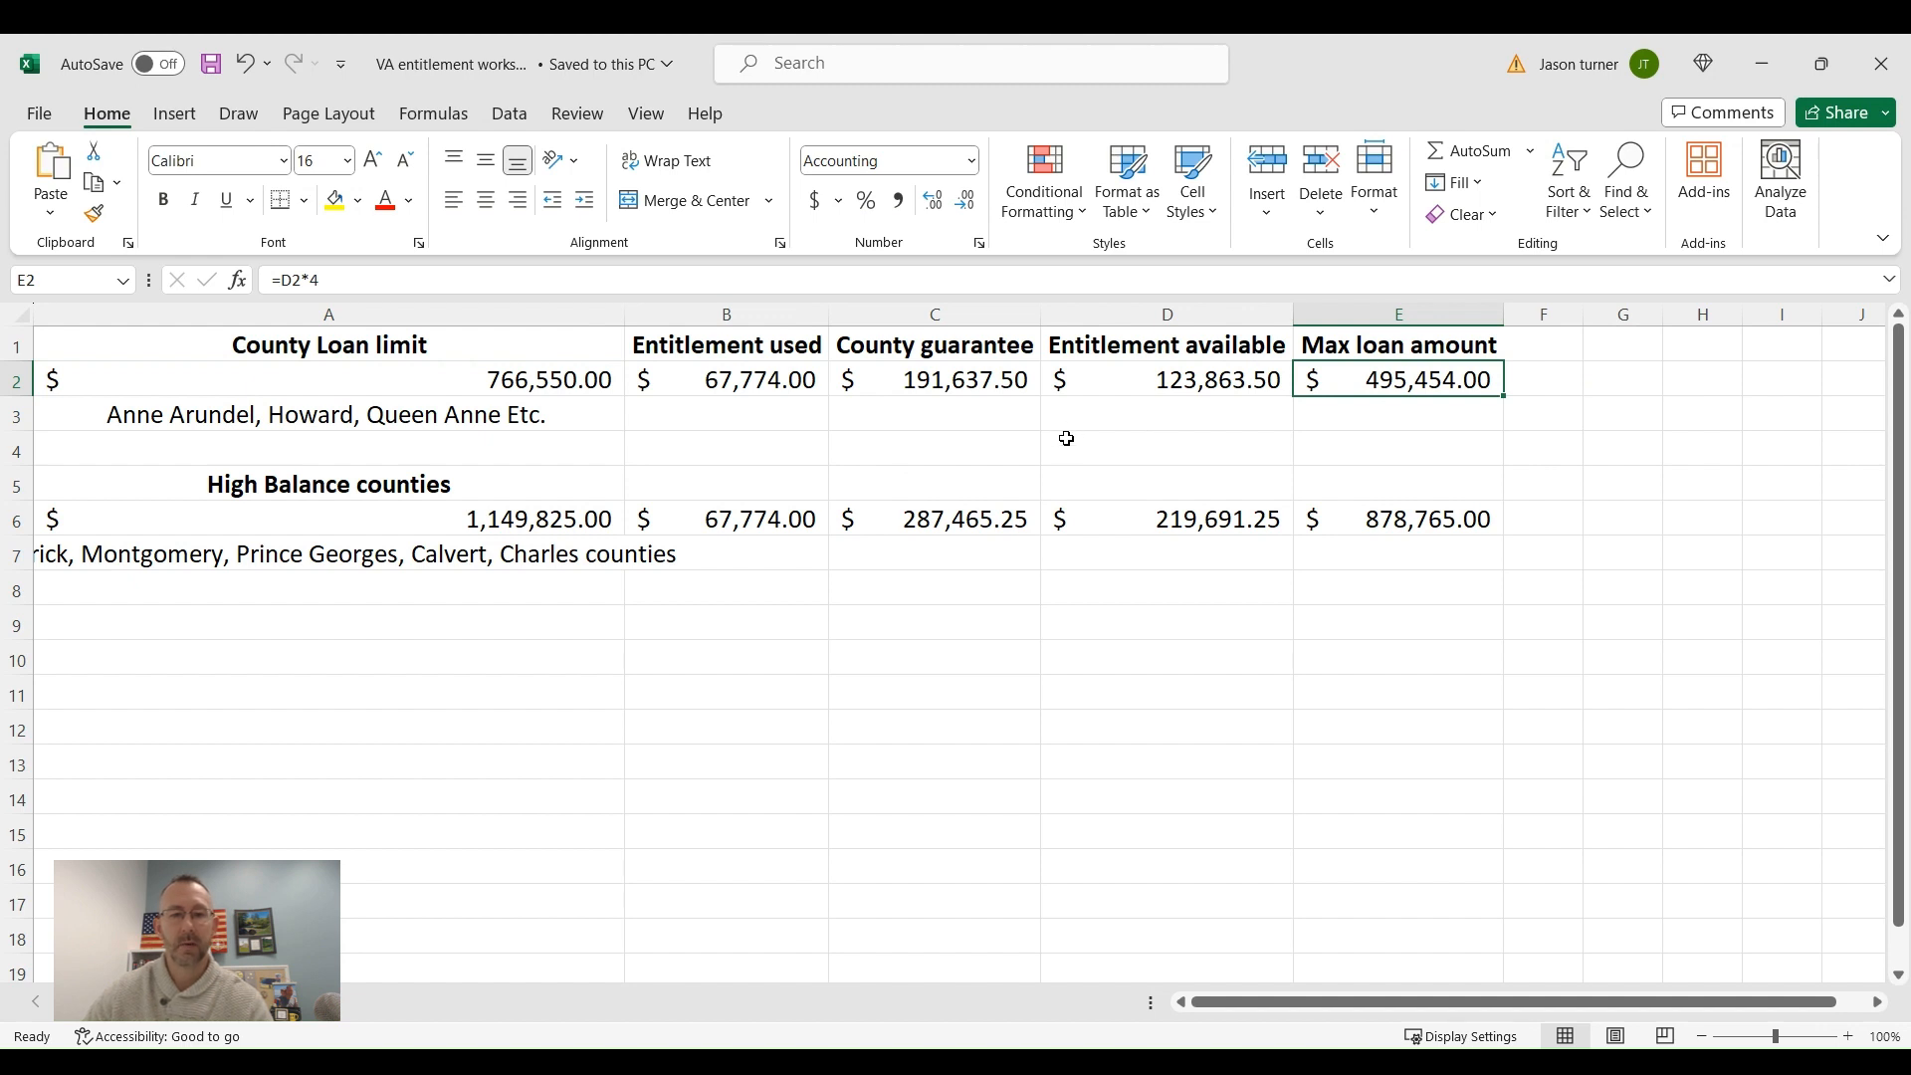
mouse_move(738, 428)
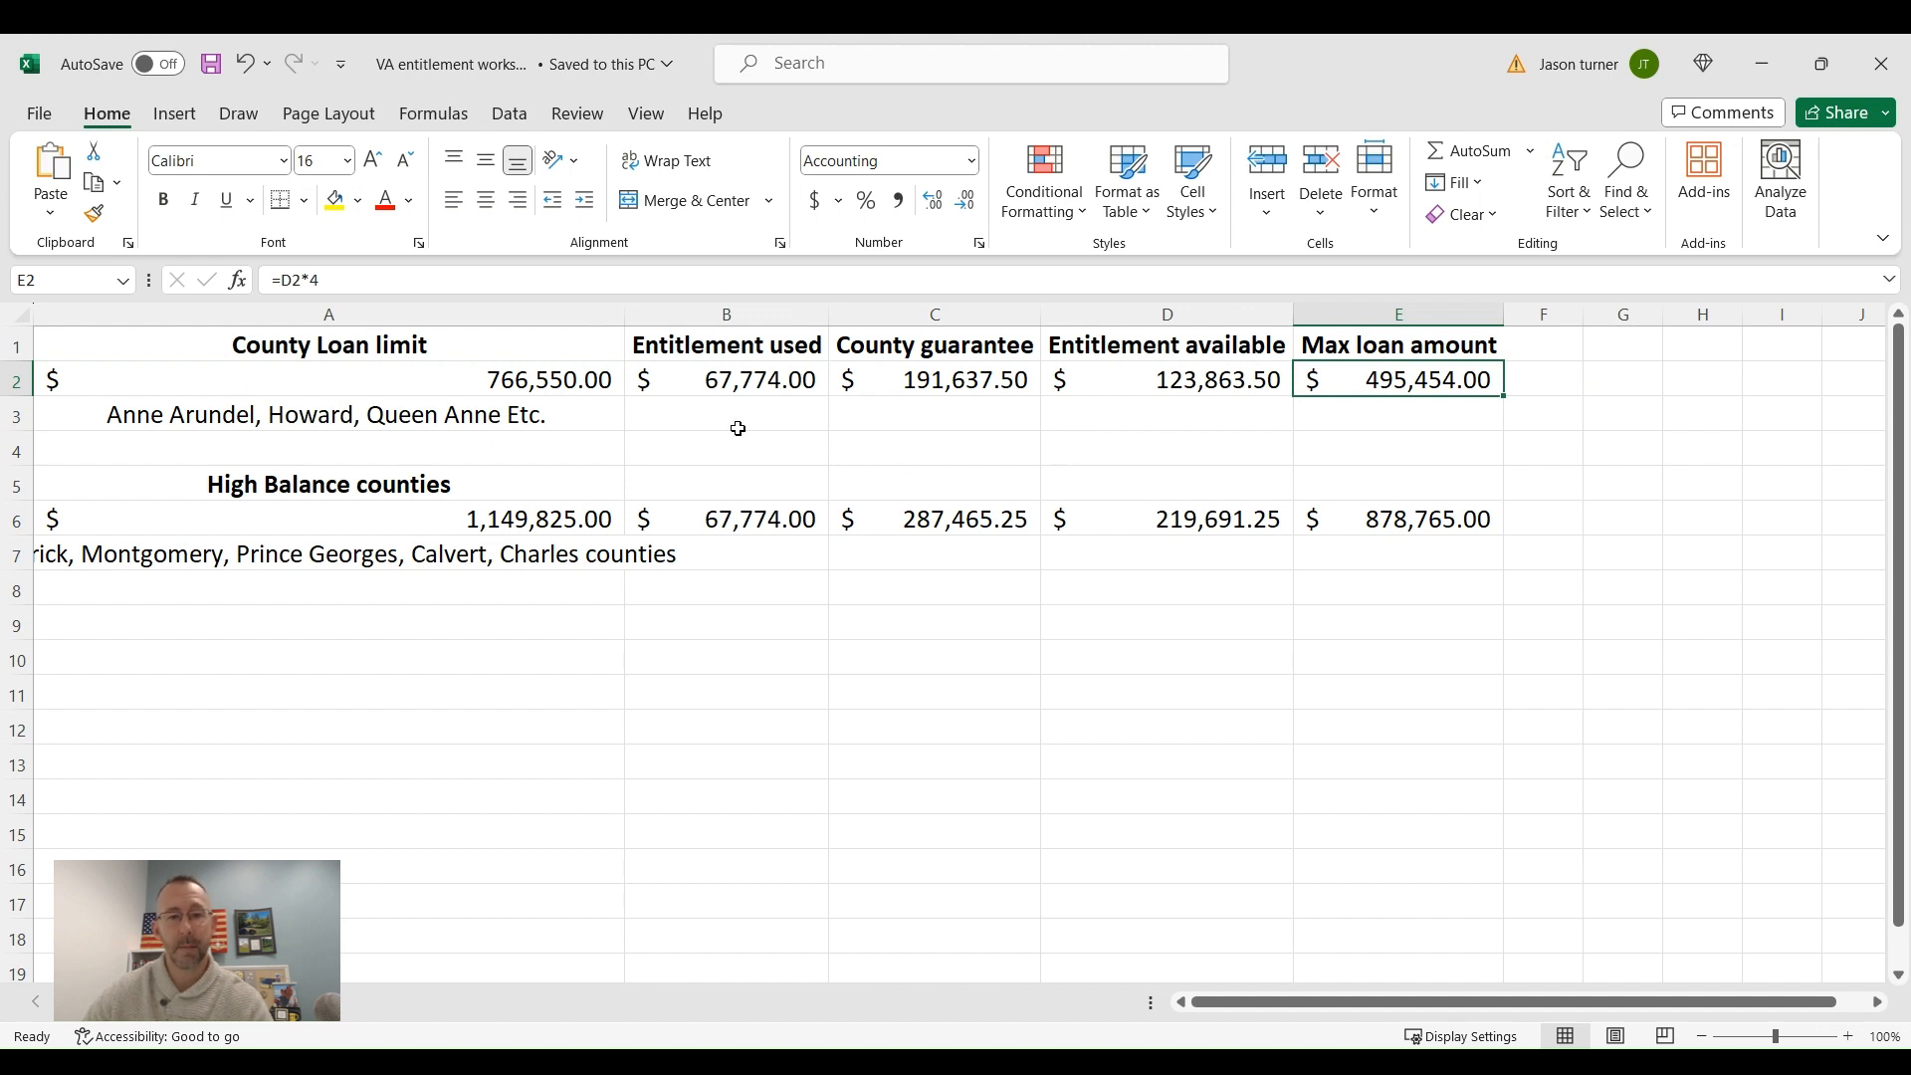
mouse_move(740, 332)
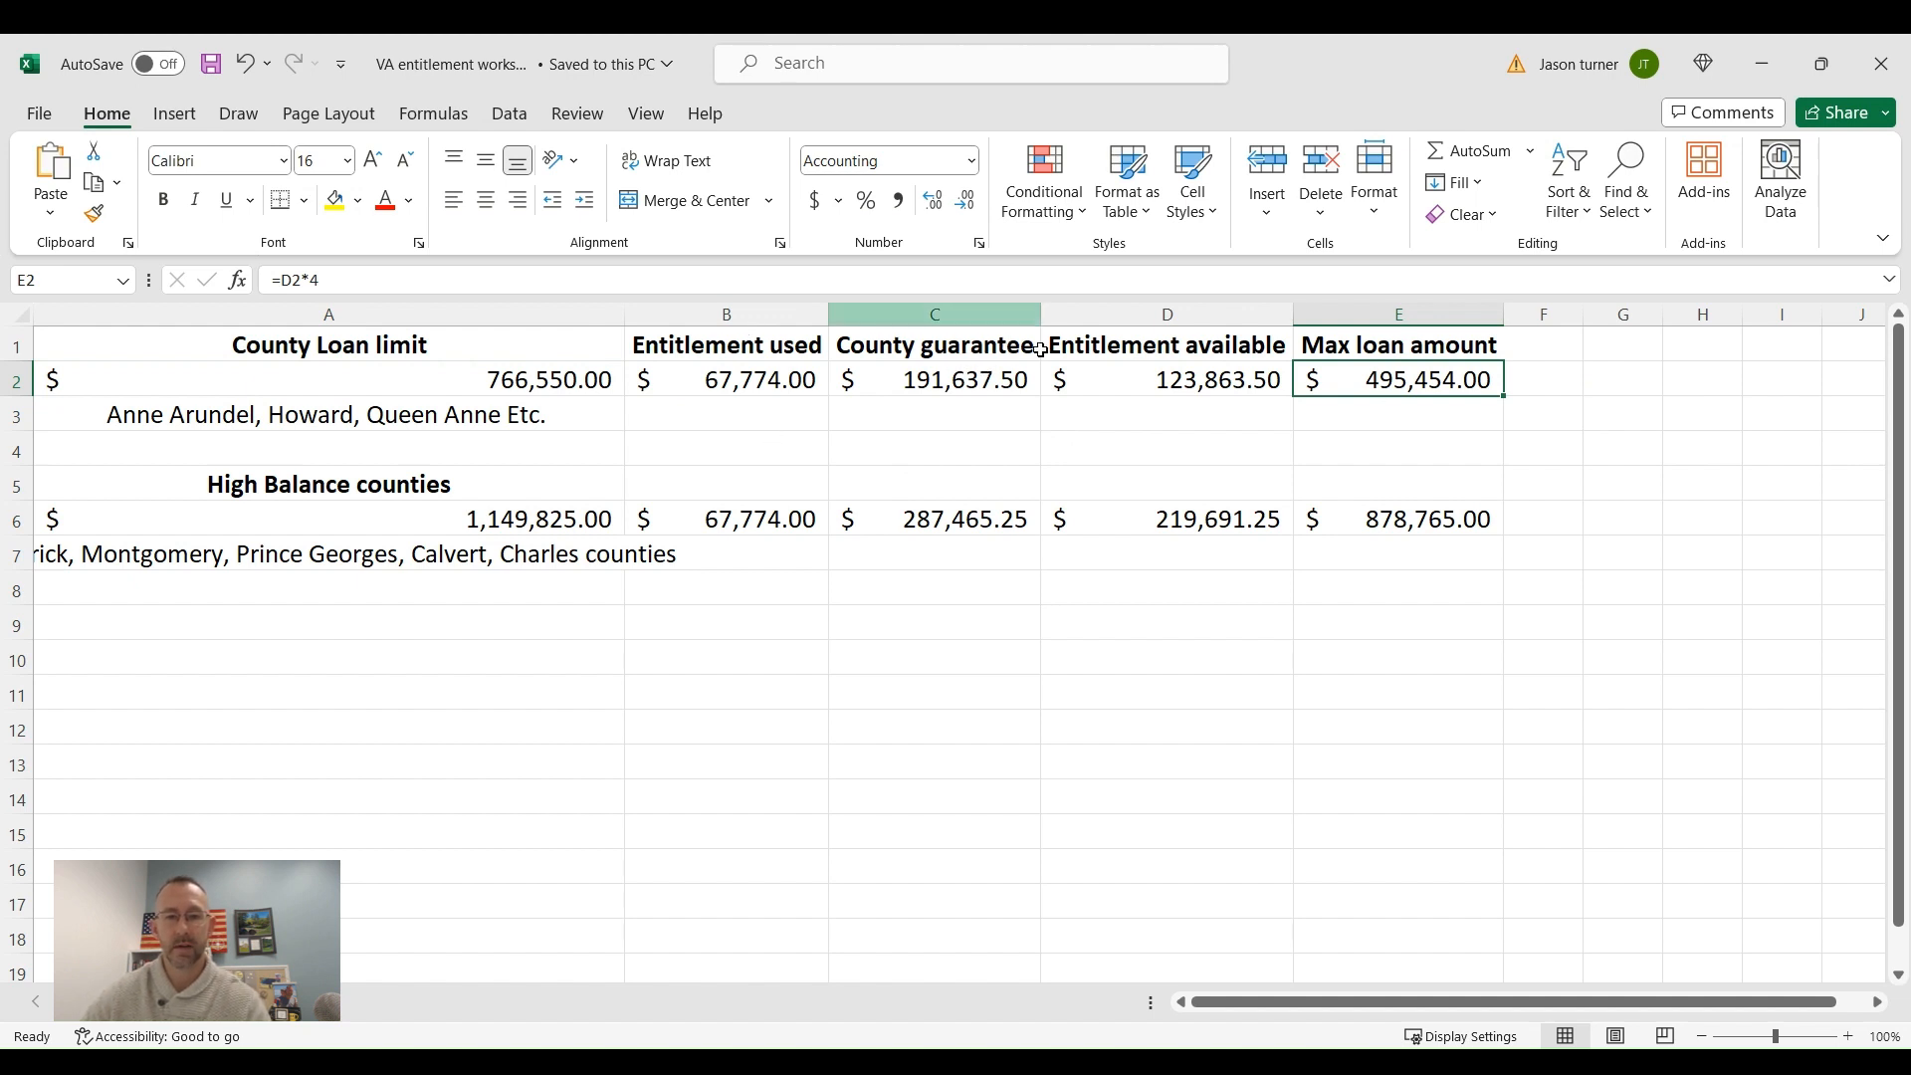
mouse_move(1115, 380)
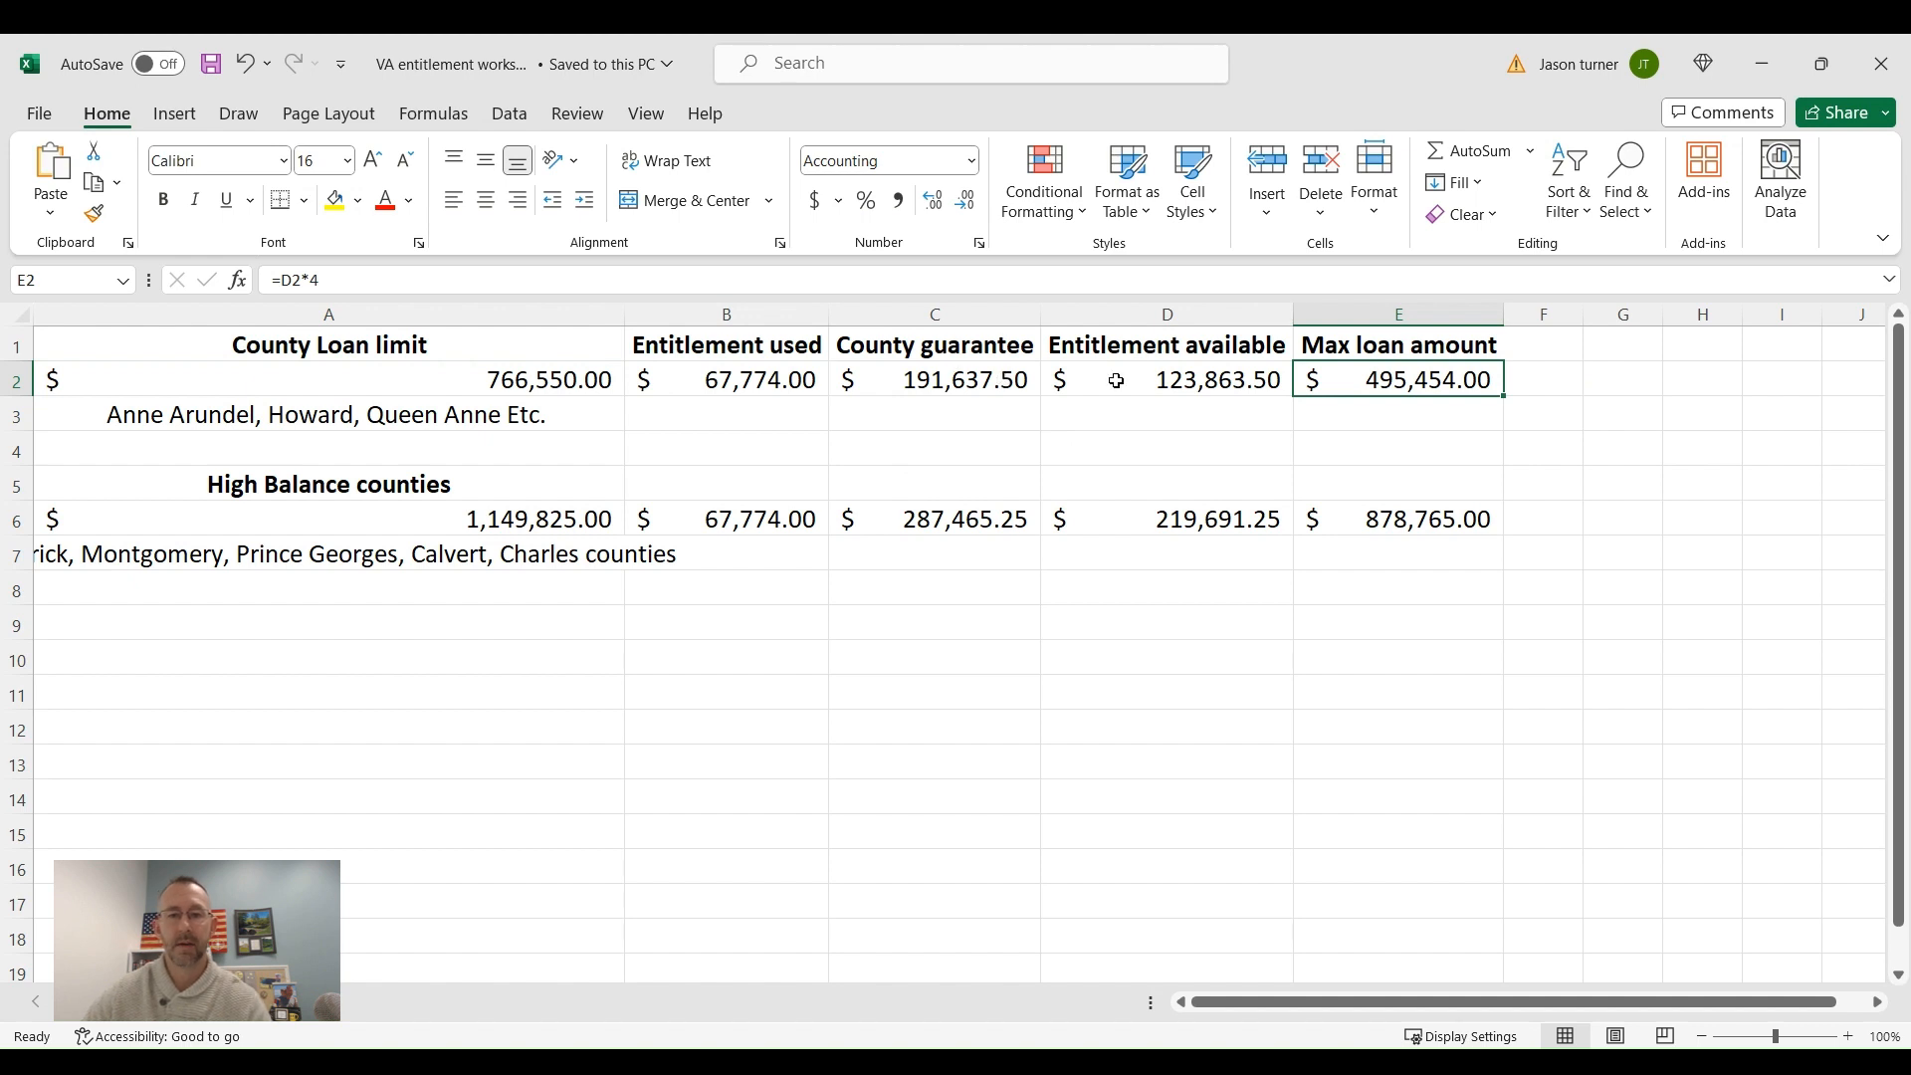